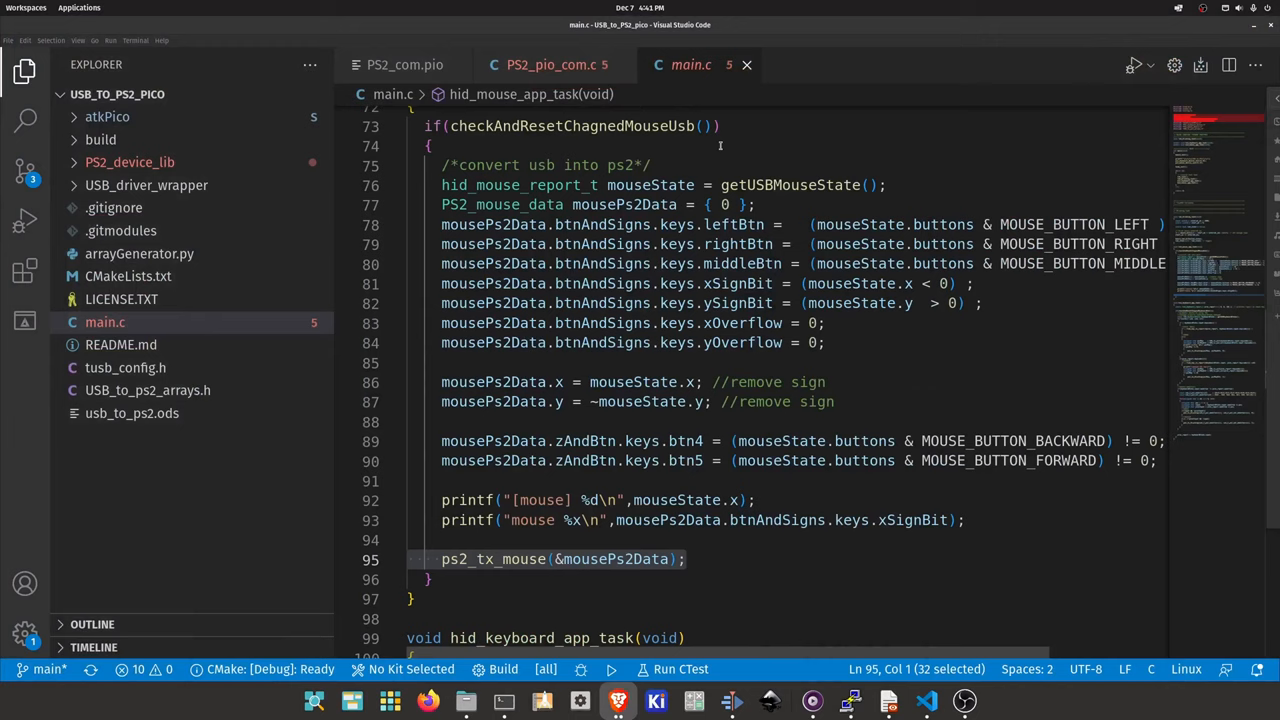
Open PS2_com.pio to show the receive bit loop and its 'irq set 0 rel' instruction.
{"action": "left_click", "coordinate": [403, 64]}
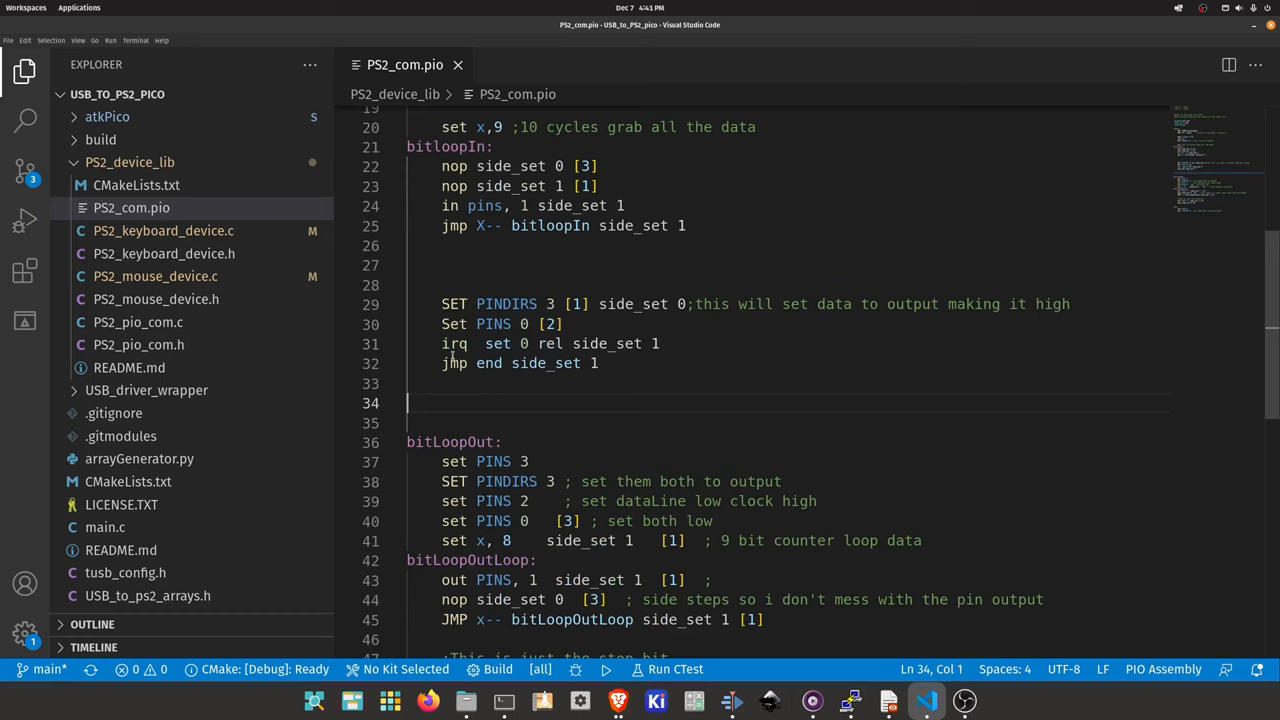
Highlight 'irq set 0 rel' in PS2_com.pio, then open PS2_keyboard_device.c.
{"action": "left_click_drag", "start_coordinate": [441, 343], "coordinate": [527, 343]}
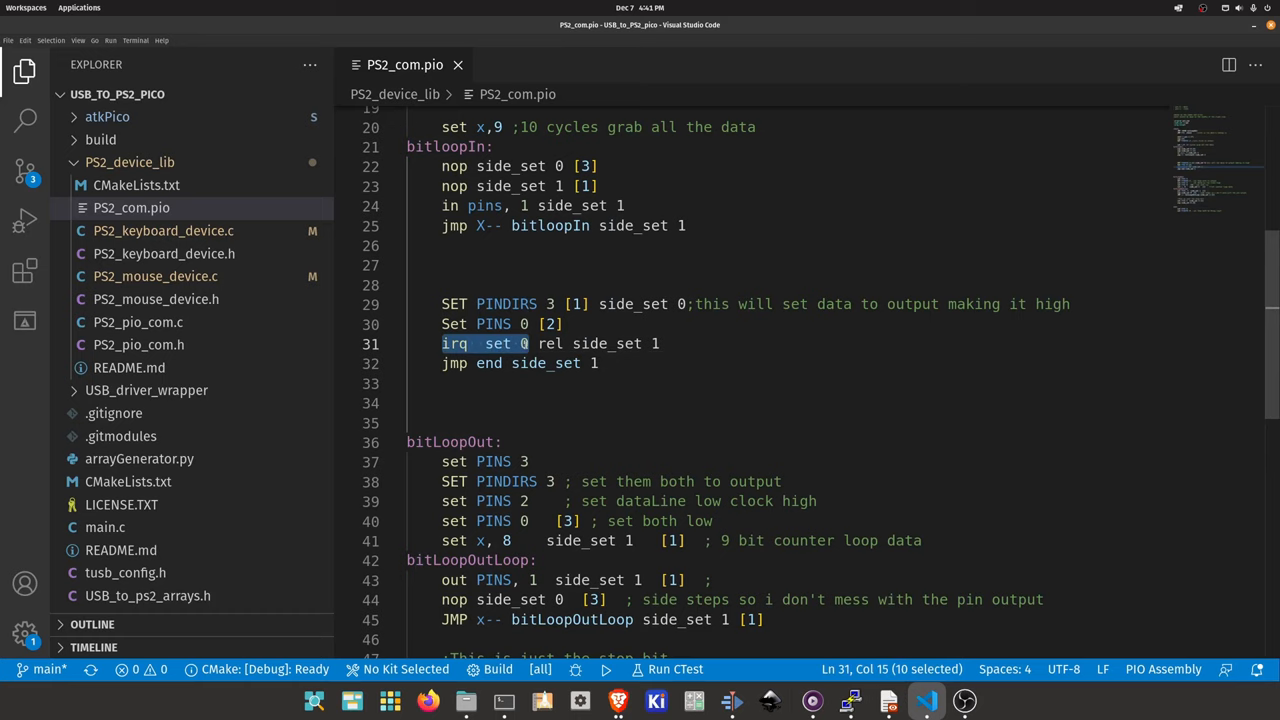
{"action": "left_click_drag", "start_coordinate": [525, 343], "coordinate": [565, 343]}
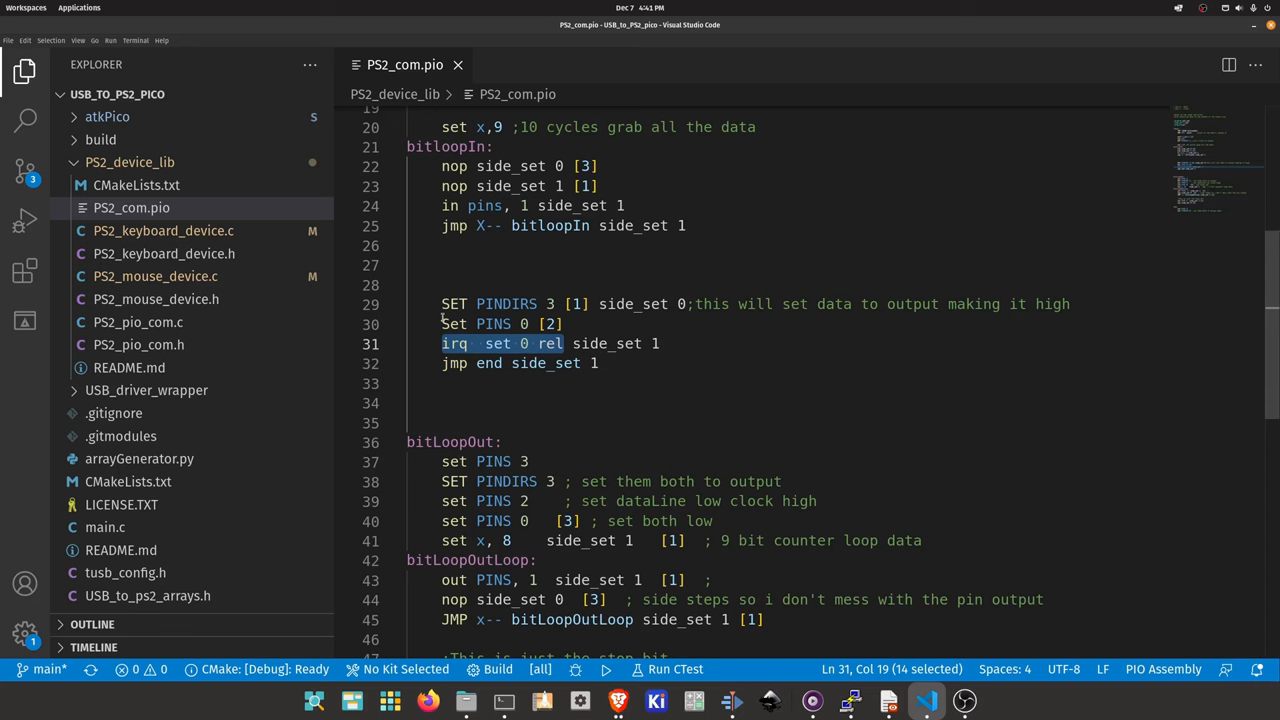
{"action": "left_click", "coordinate": [163, 230]}
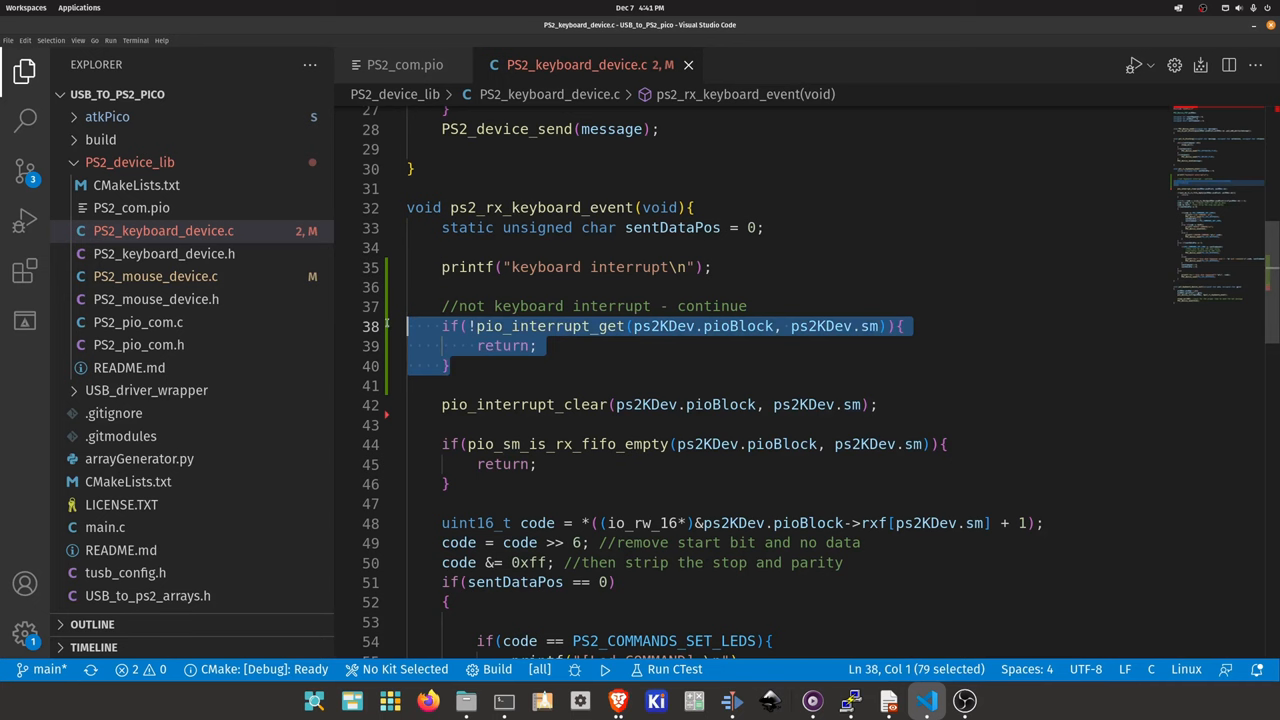
View PS2_mouse_device.c's interrupt check, then open PS2_pio_com.c at ps2_device_init.
{"action": "left_click", "coordinate": [155, 276]}
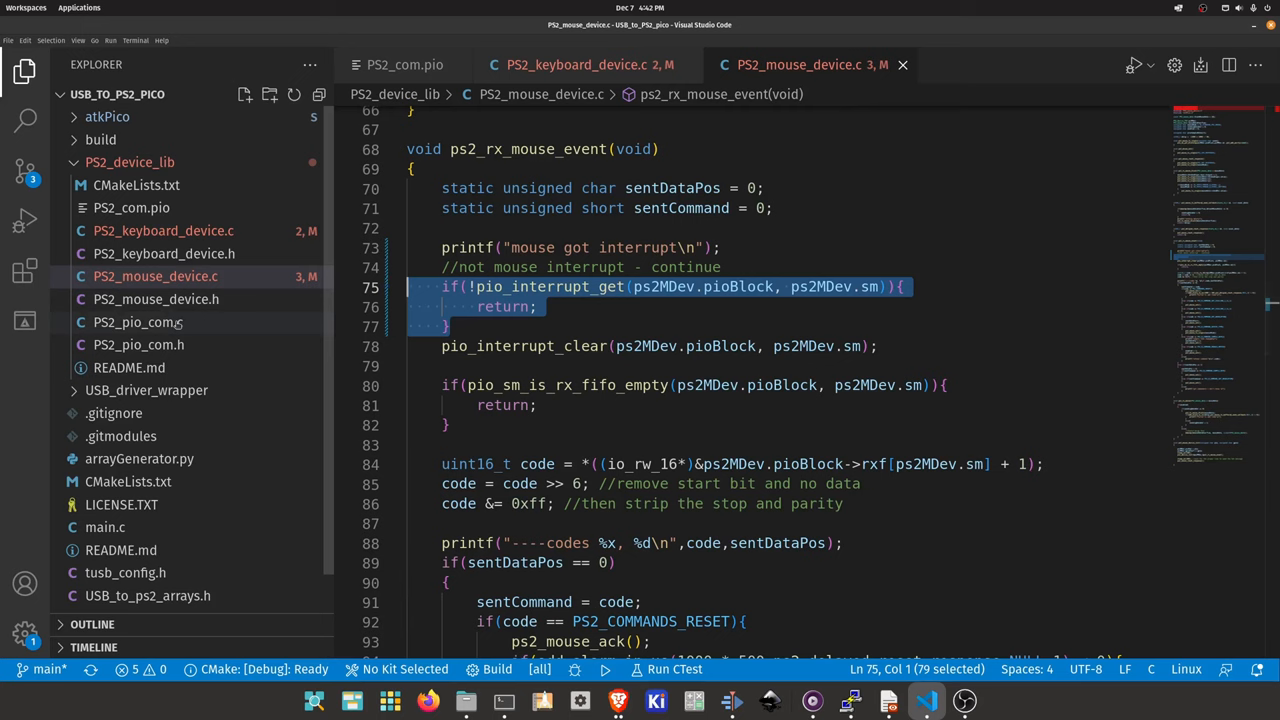
{"action": "left_click", "coordinate": [137, 322]}
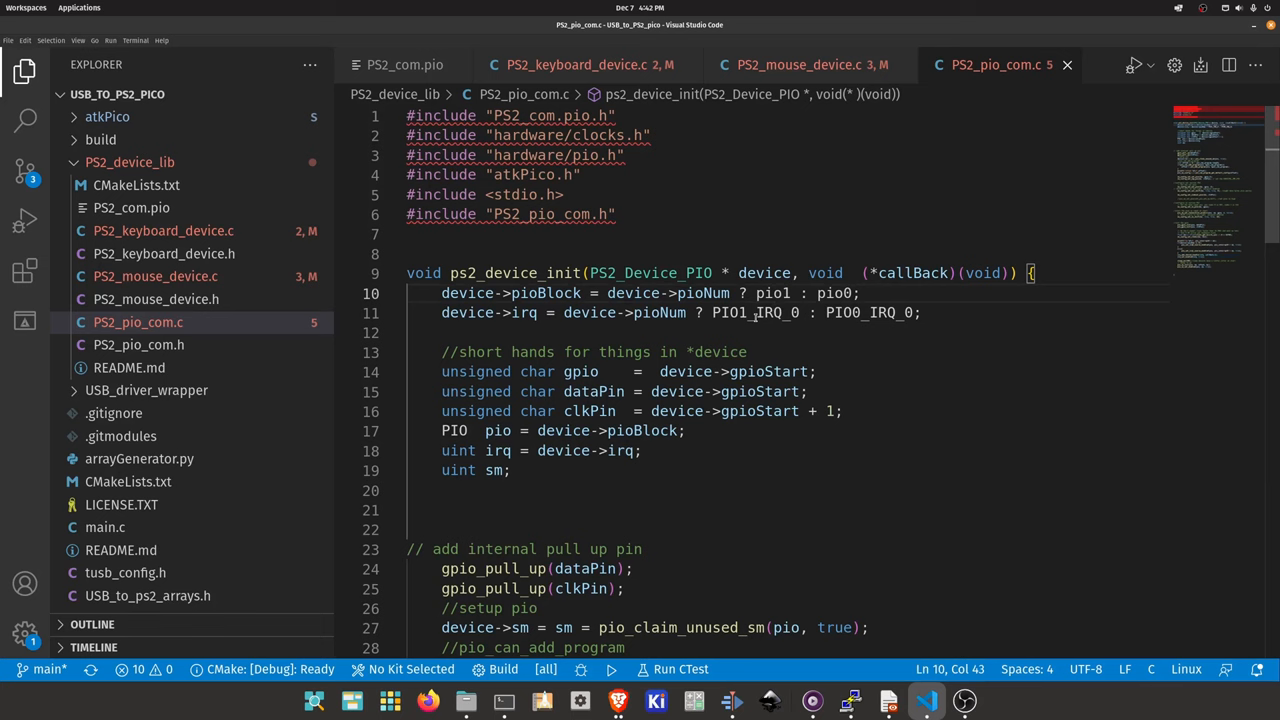
Scroll to irq_add_shared_handler in PS2_pio_com.c and close the PS2_com.pio tab.
{"action": "scroll", "scroll_direction": "down", "scroll_amount": 3}
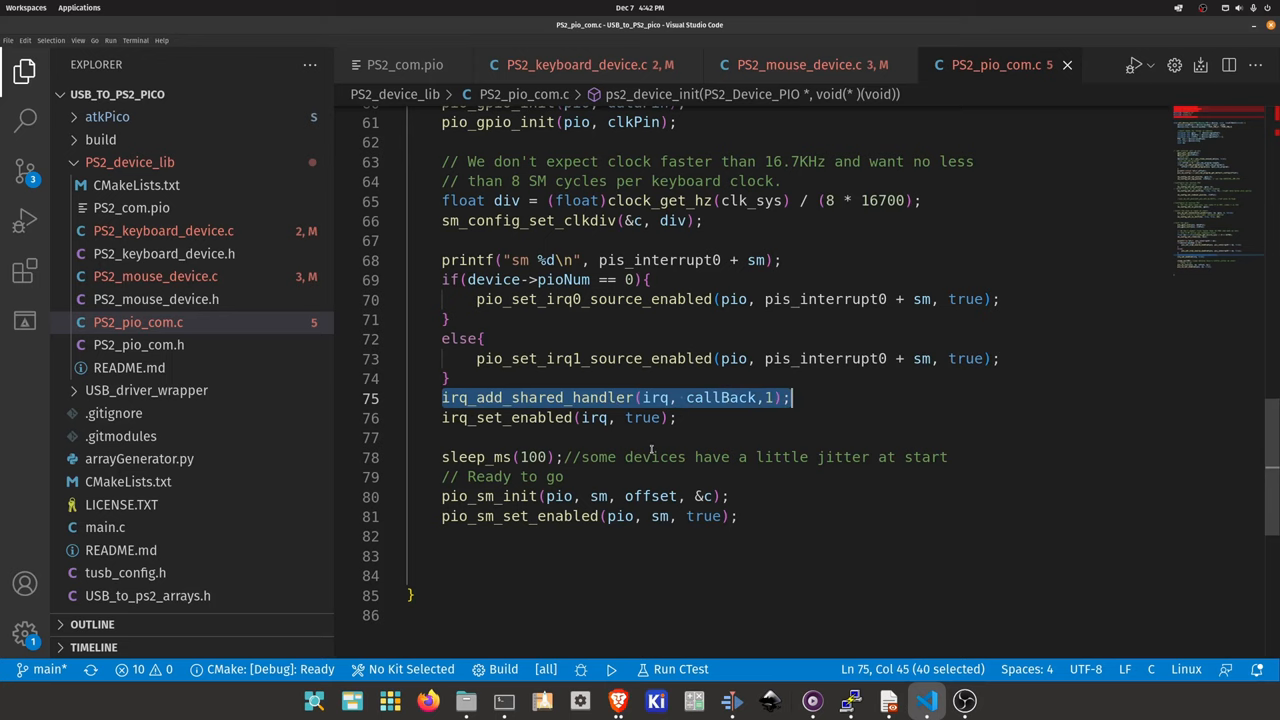
{"action": "mouse_move", "coordinate": [560, 299]}
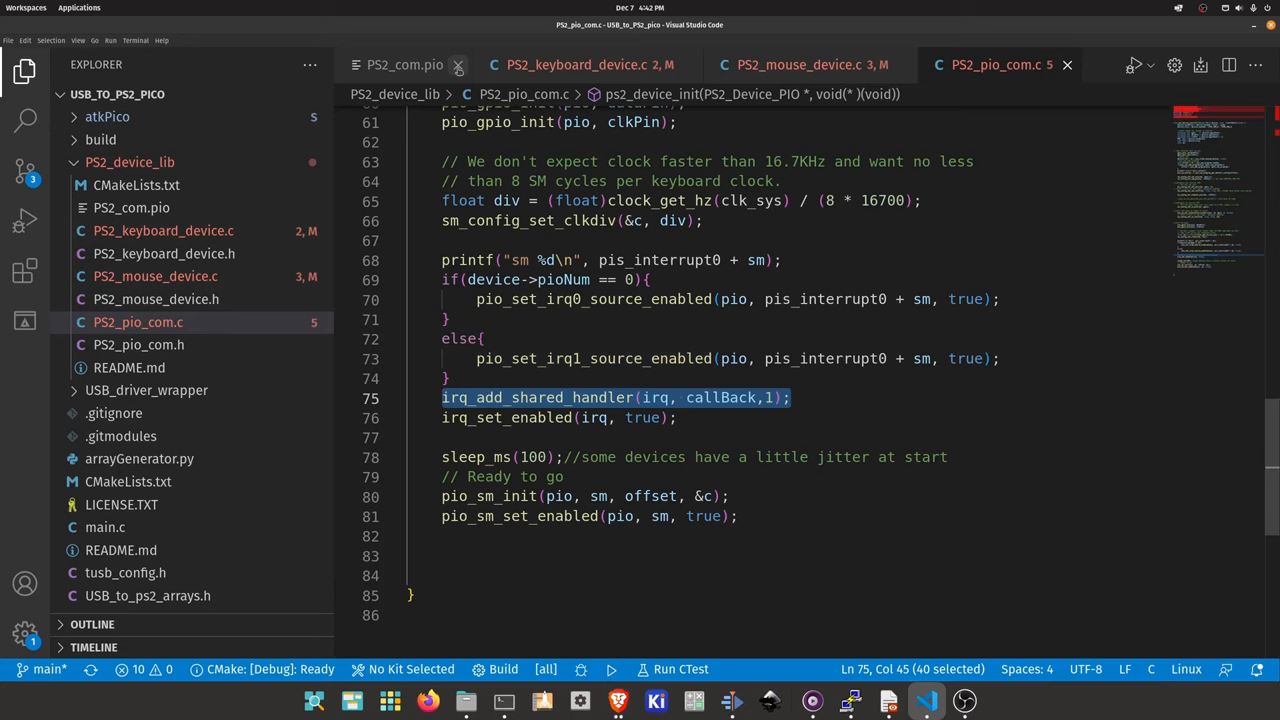
{"action": "left_click", "coordinate": [442, 65]}
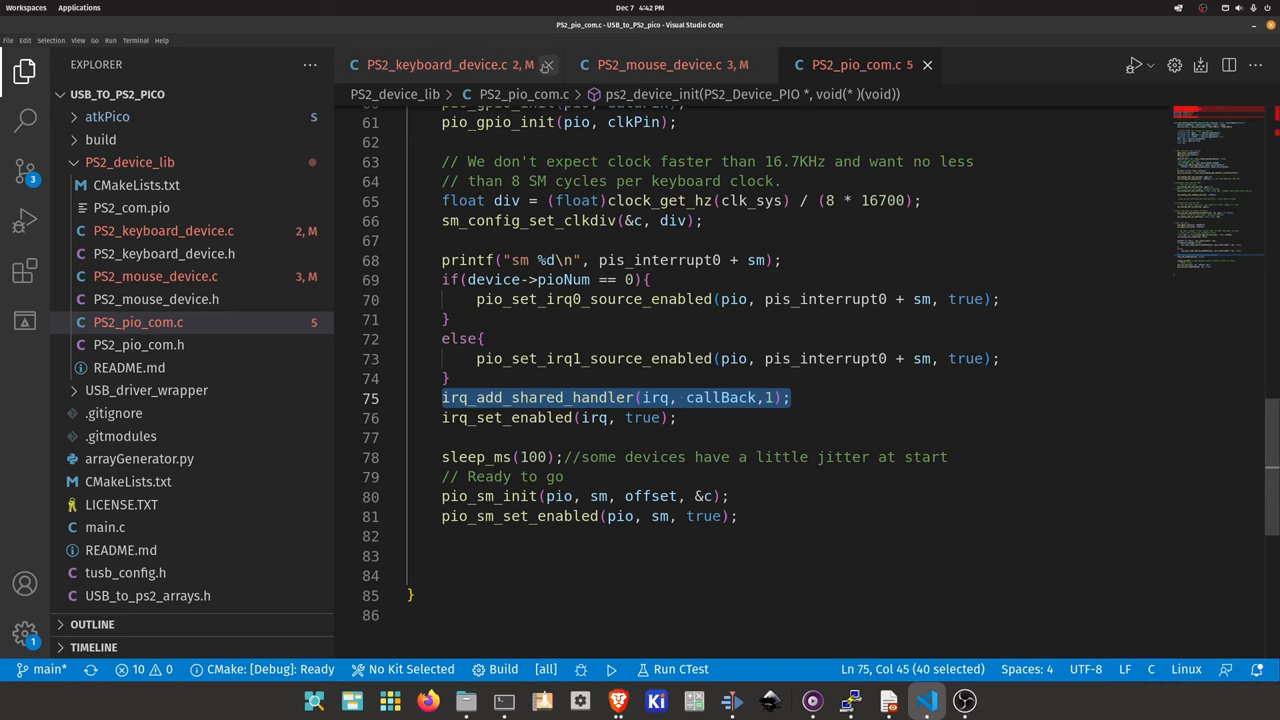